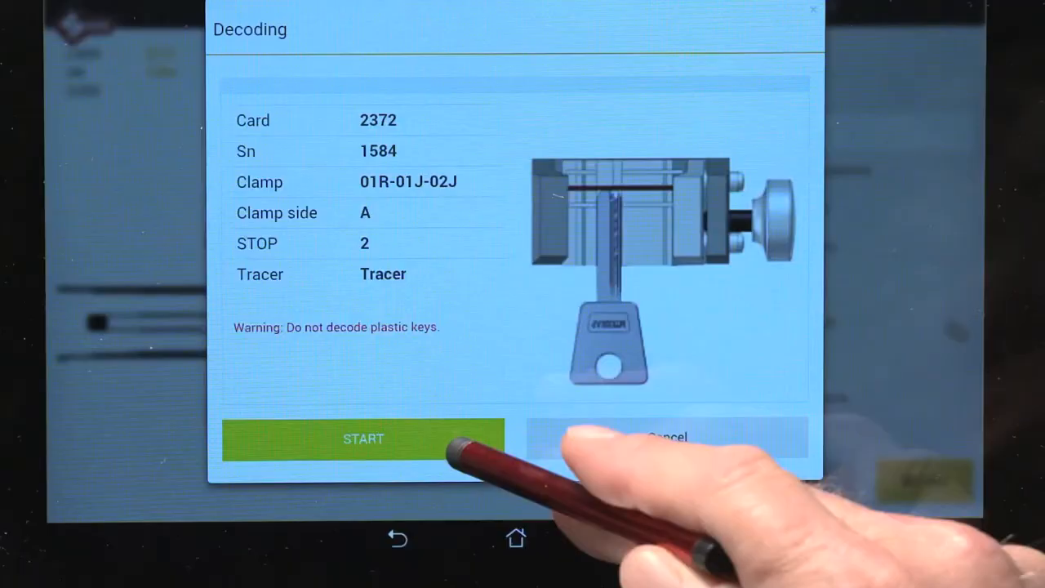
Step: Start decoding the key for card 2372 with clamp 01R-01J-02J side A, prompting the tracer warning
left_click(362, 438)
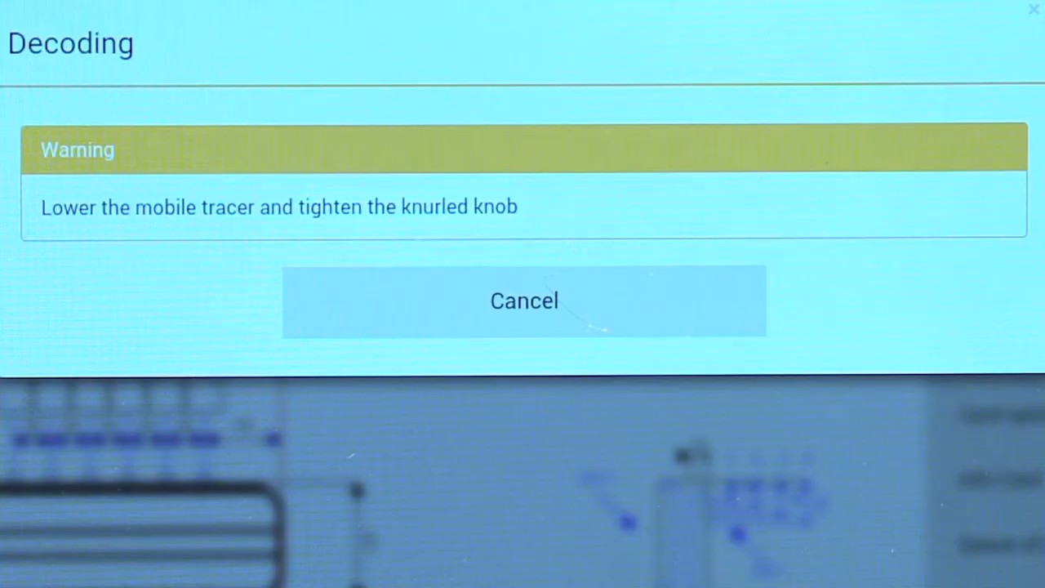
left_click(522, 301)
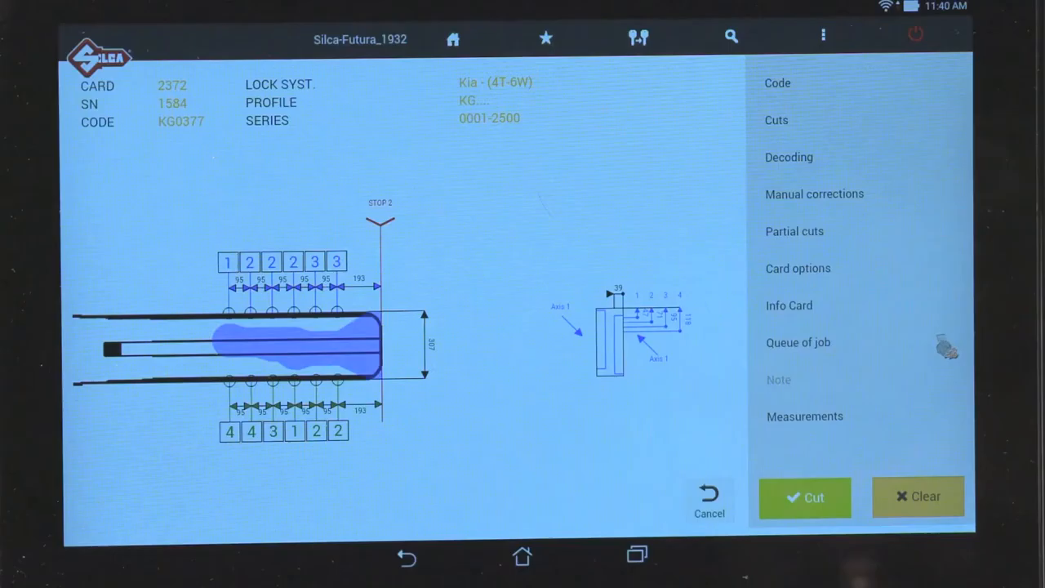